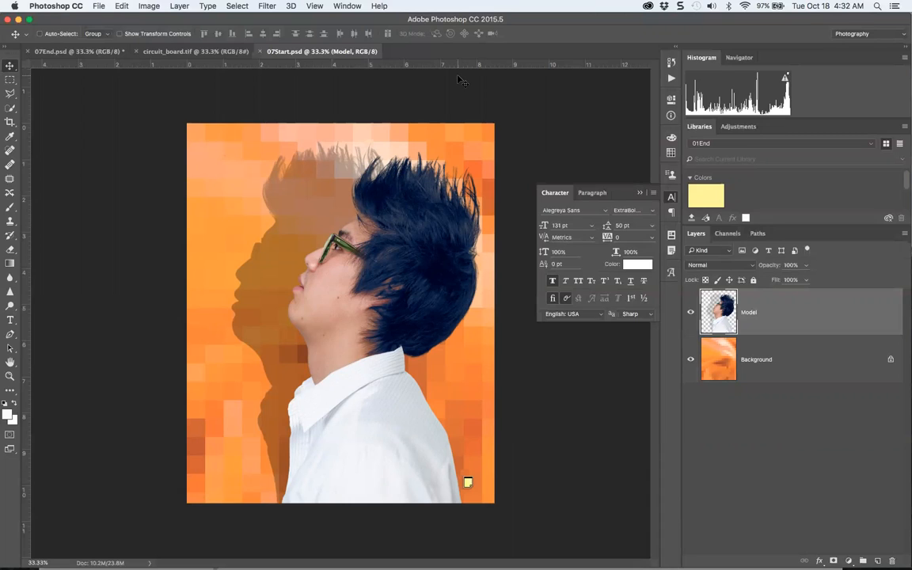
mouse_move(365, 69)
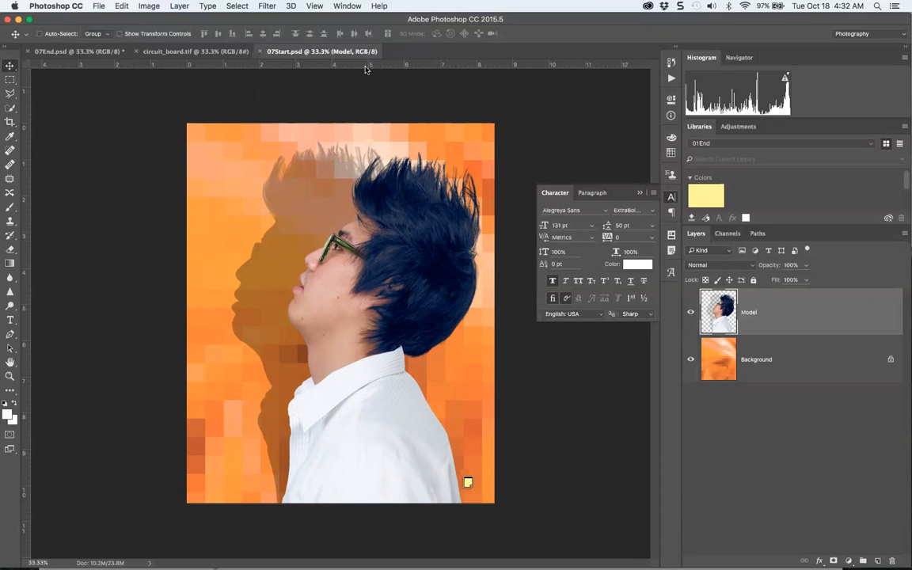
mouse_move(195, 51)
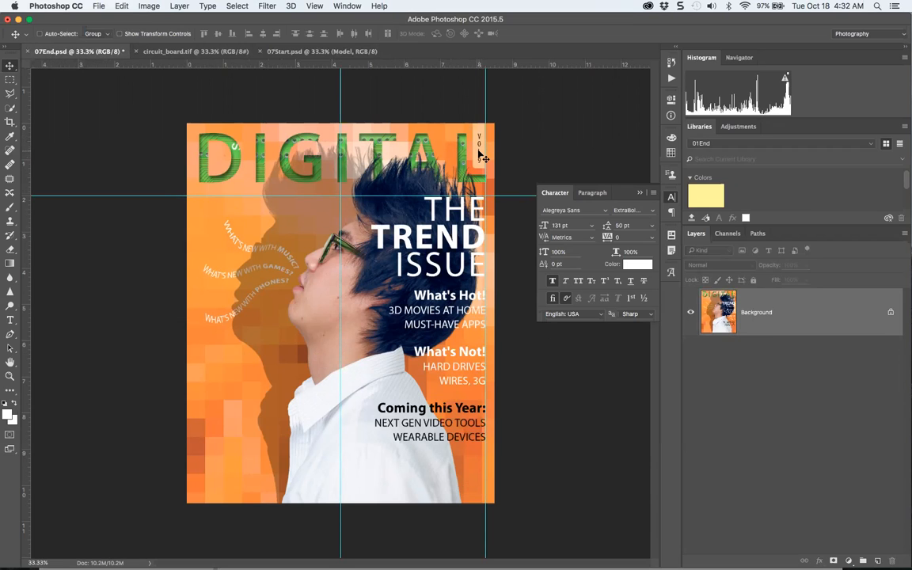
mouse_move(238, 166)
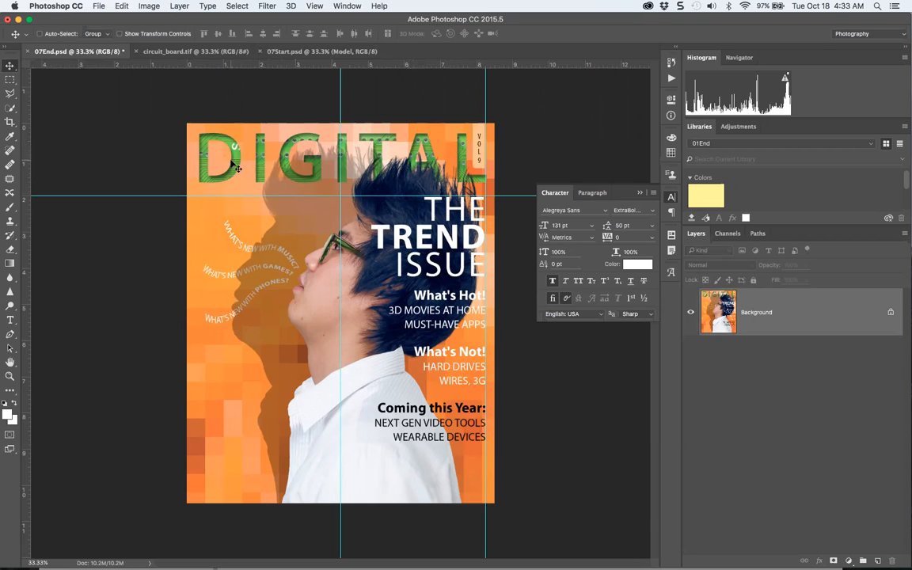
mouse_move(304, 265)
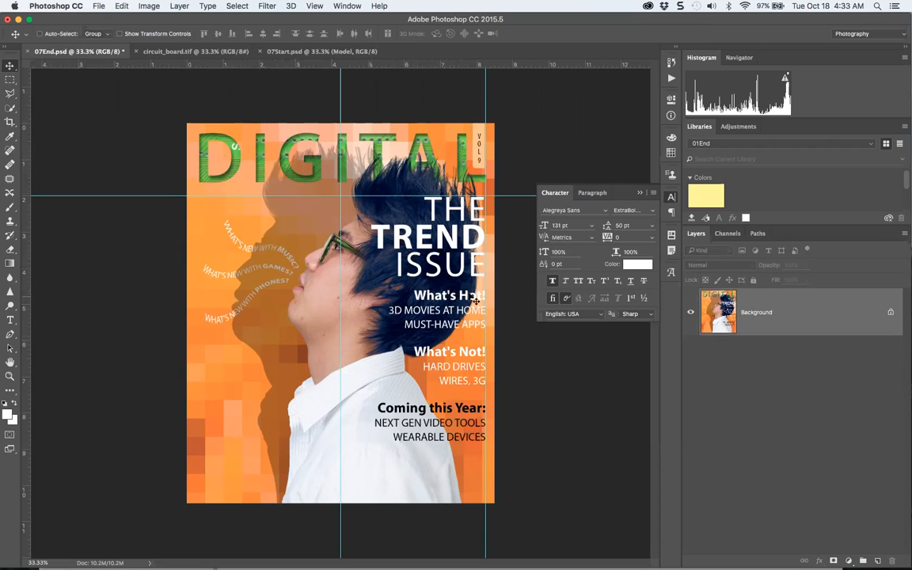
mouse_move(472, 491)
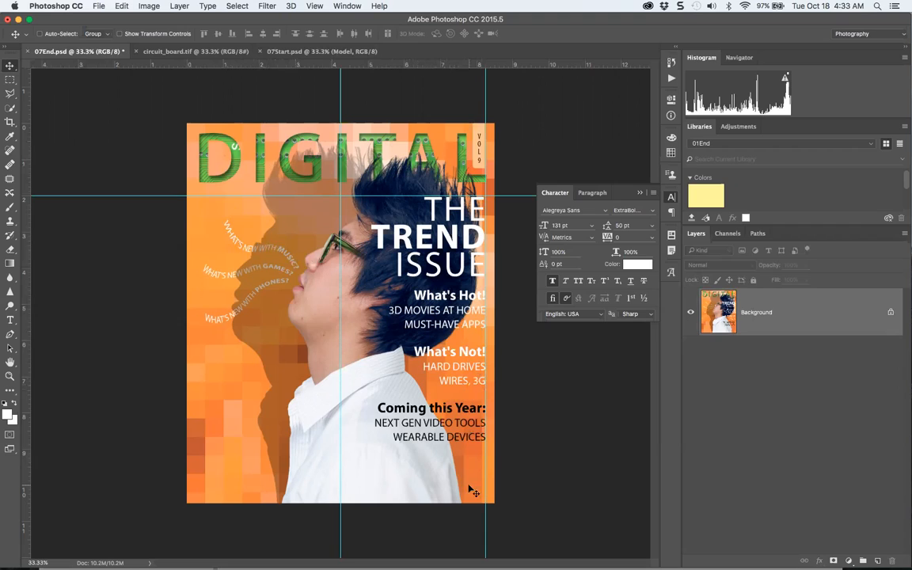
mouse_move(312, 171)
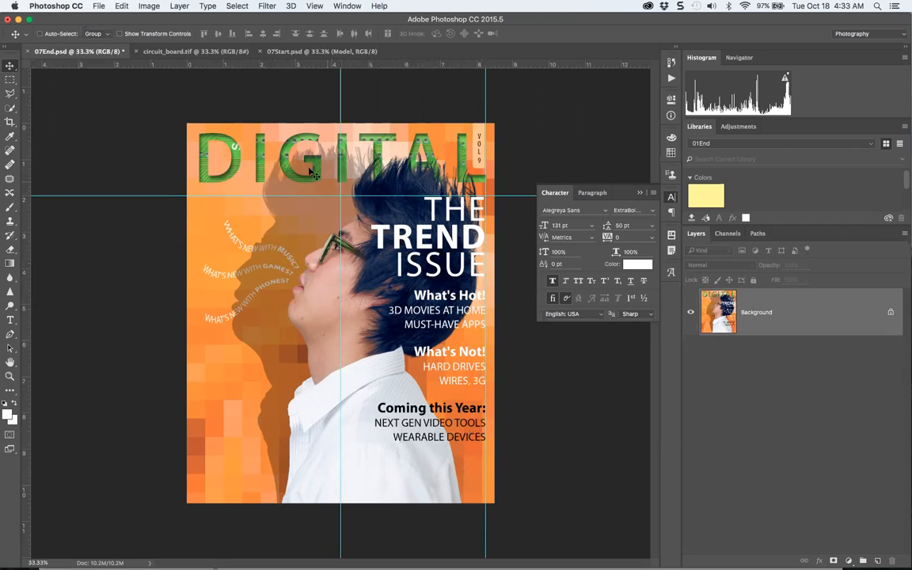
mouse_move(406, 152)
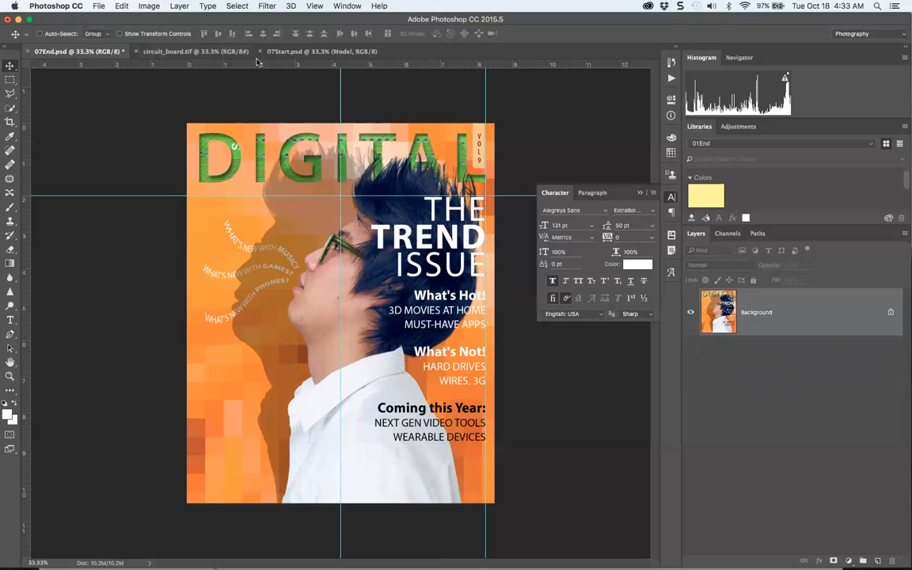
Switch to 07Start.psd, paste the cover copy into a new text box, and close Notes
click(321, 52)
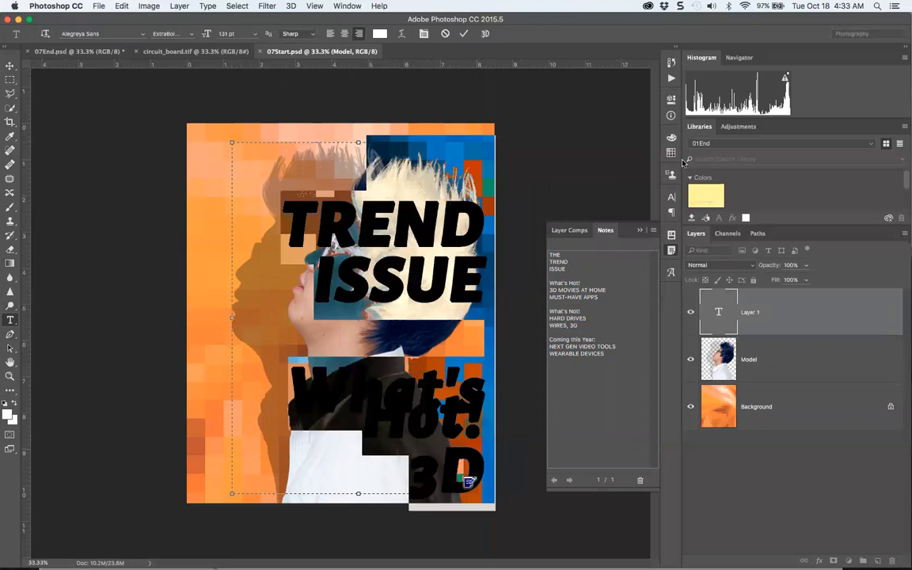
click(652, 229)
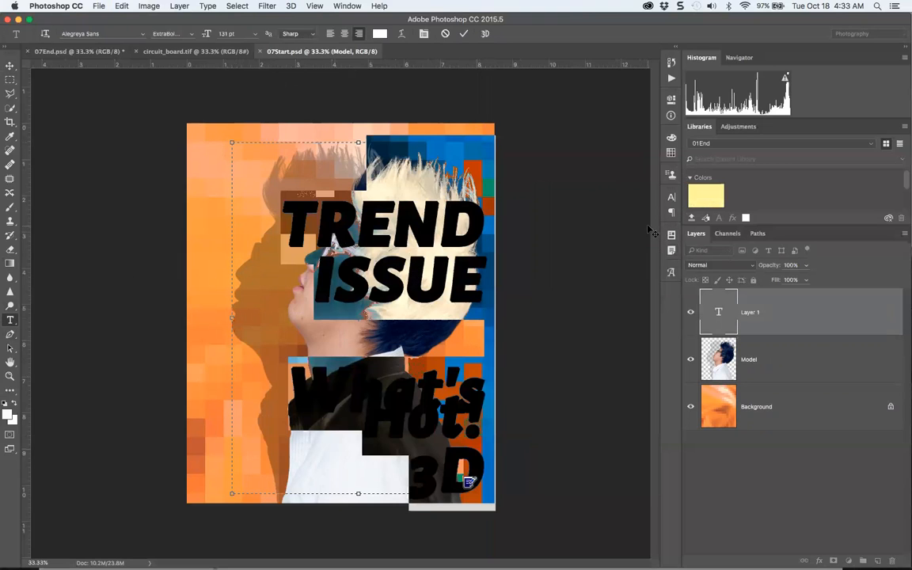
mouse_move(622, 171)
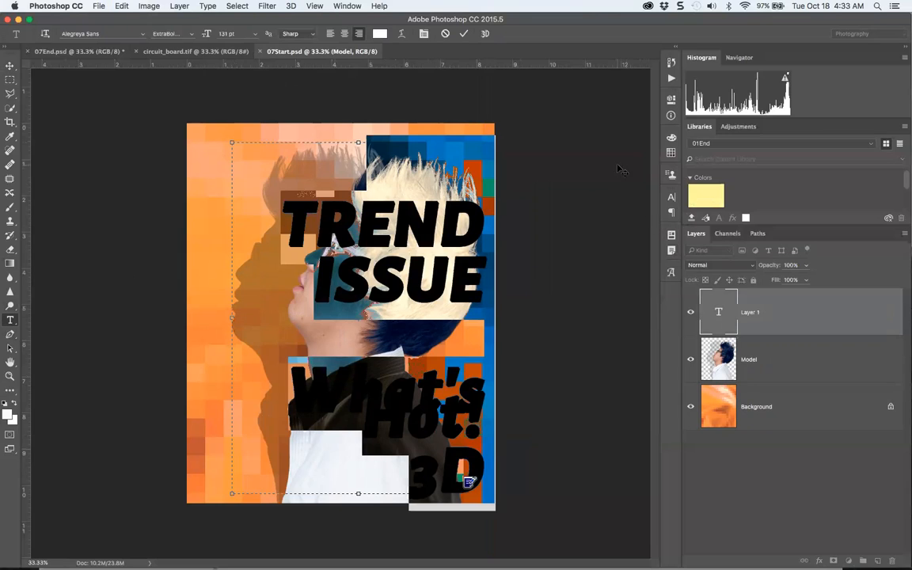
Show the Paragraph panel from the Window menu and right-align the cover text
click(347, 7)
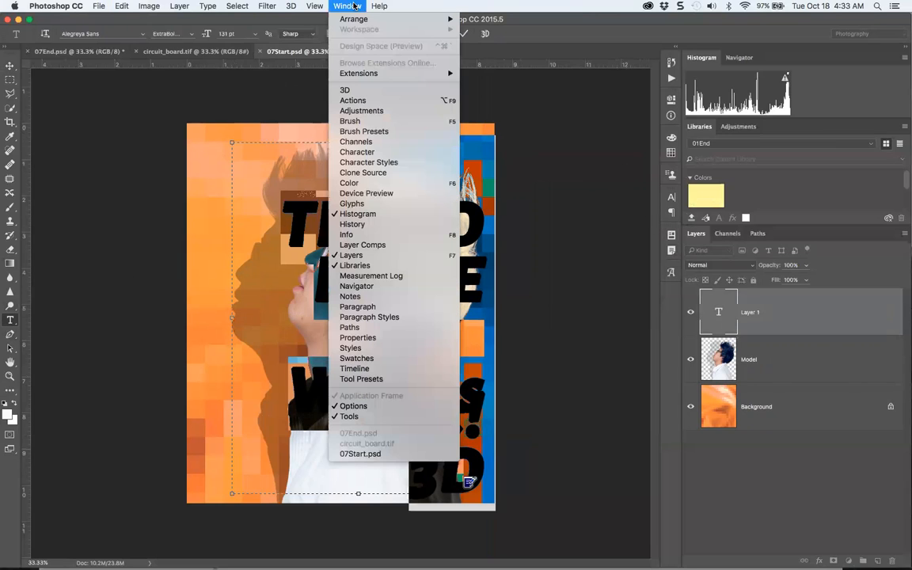
mouse_move(353, 100)
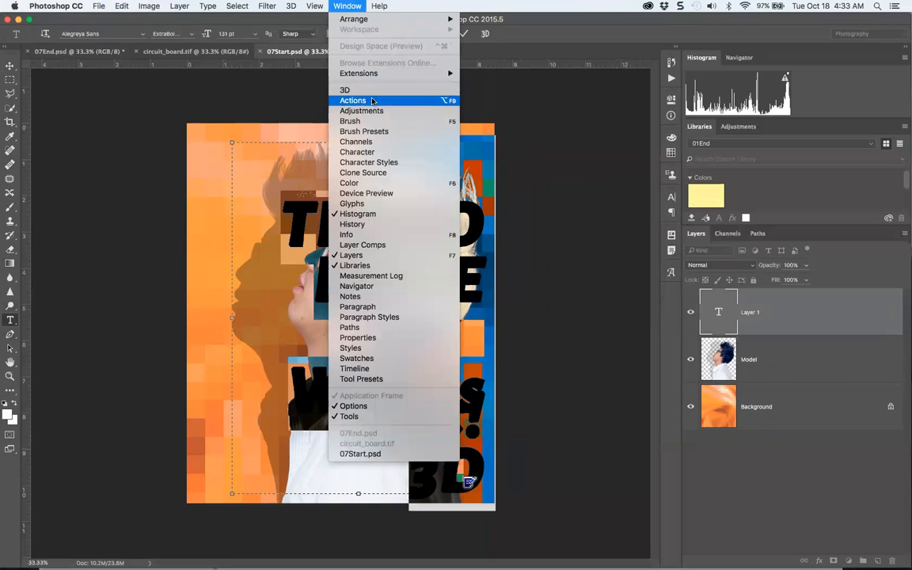
mouse_move(356, 152)
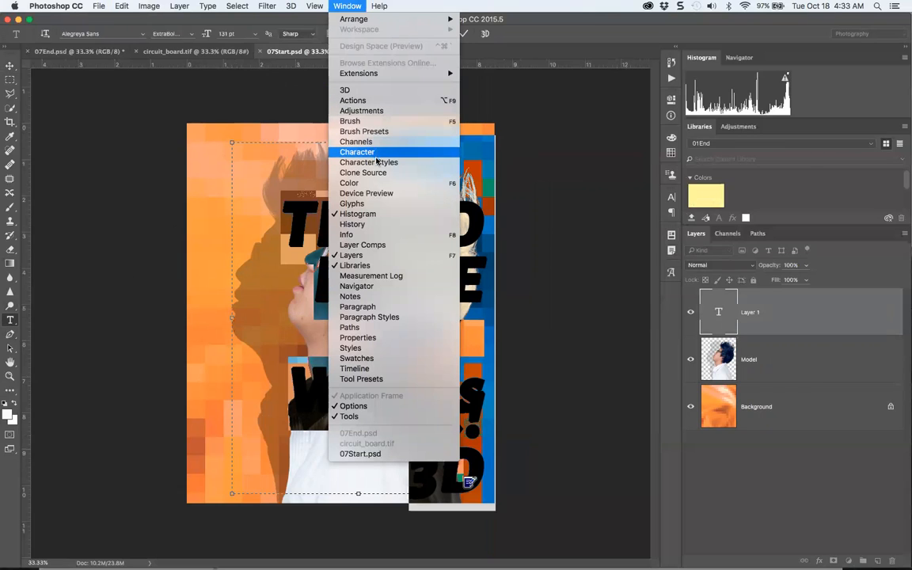
mouse_move(366, 193)
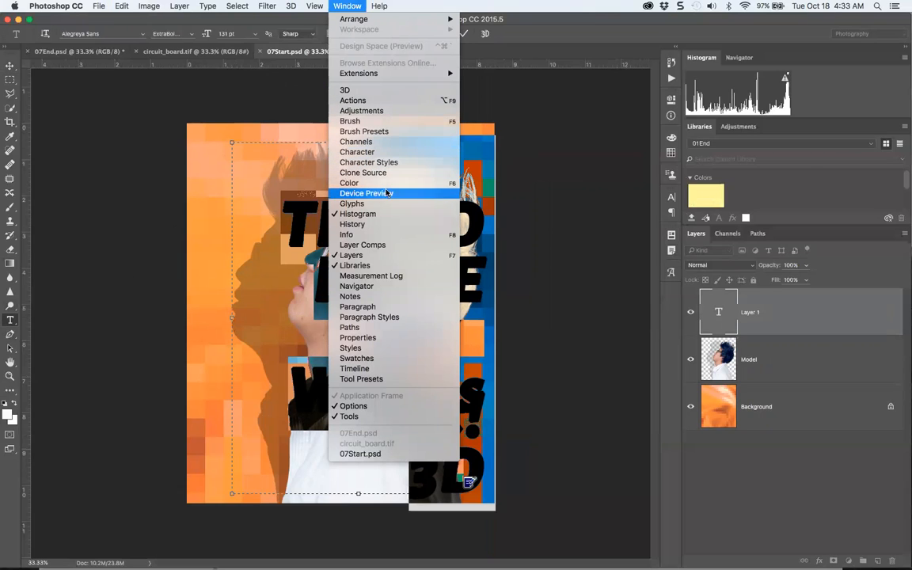
mouse_move(363, 255)
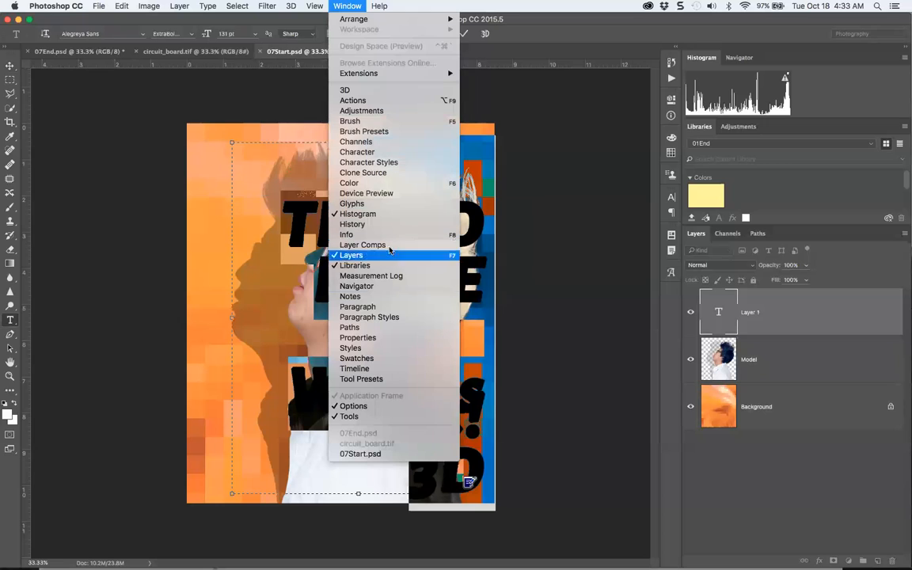
mouse_move(419, 307)
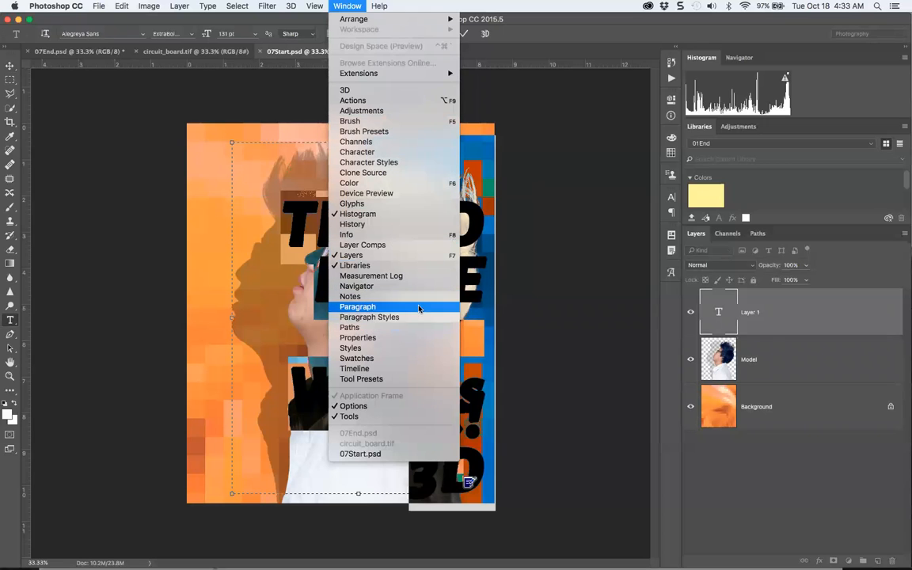
click(357, 306)
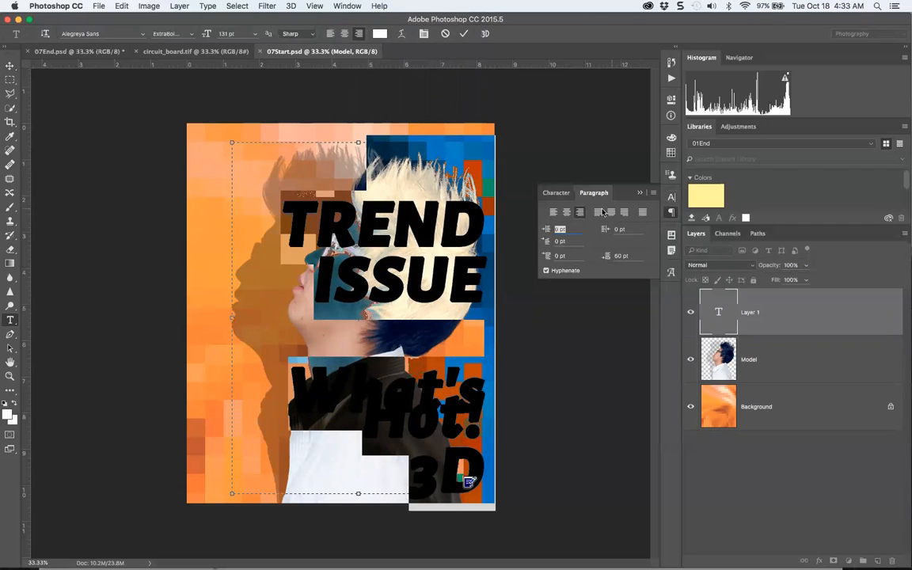
click(556, 192)
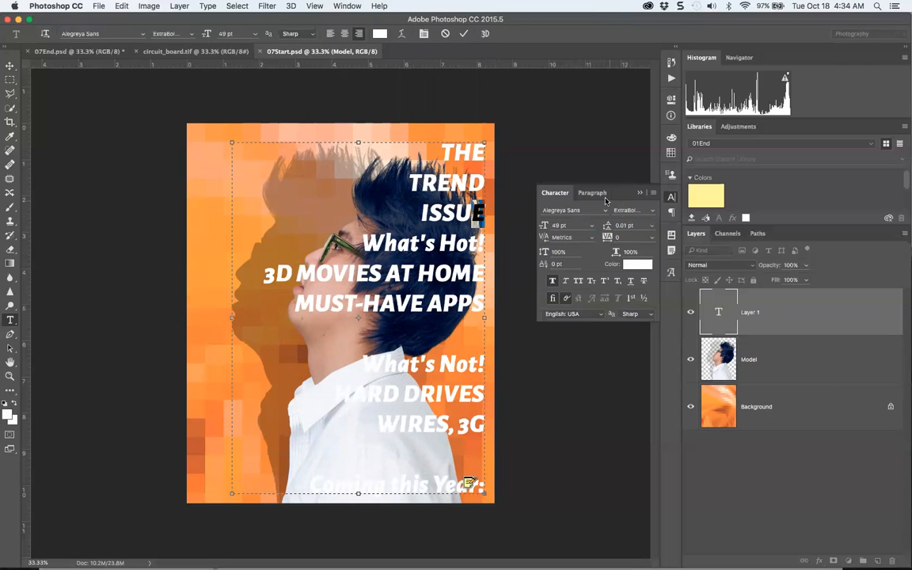
Adjust Space After in the Paragraph panel, then select the What's Hot! lines
click(592, 192)
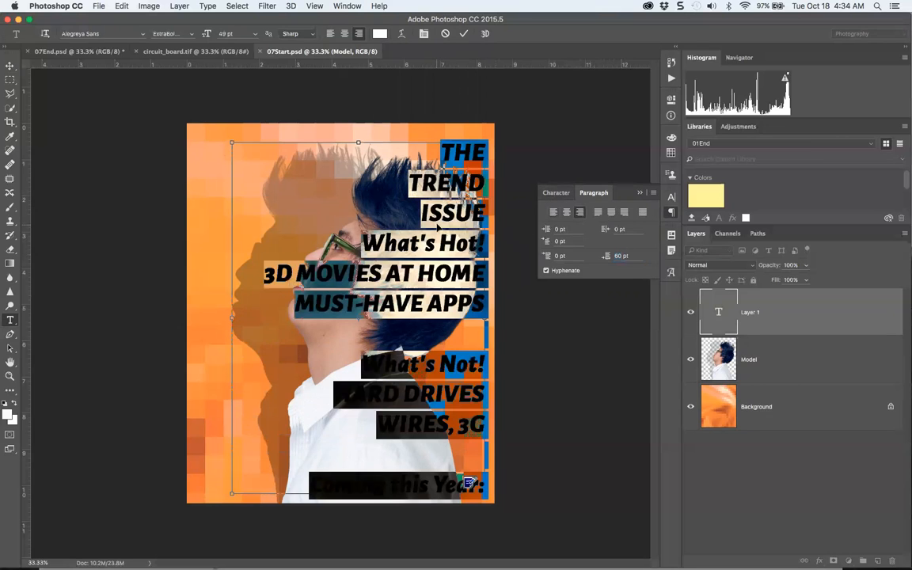
click(555, 193)
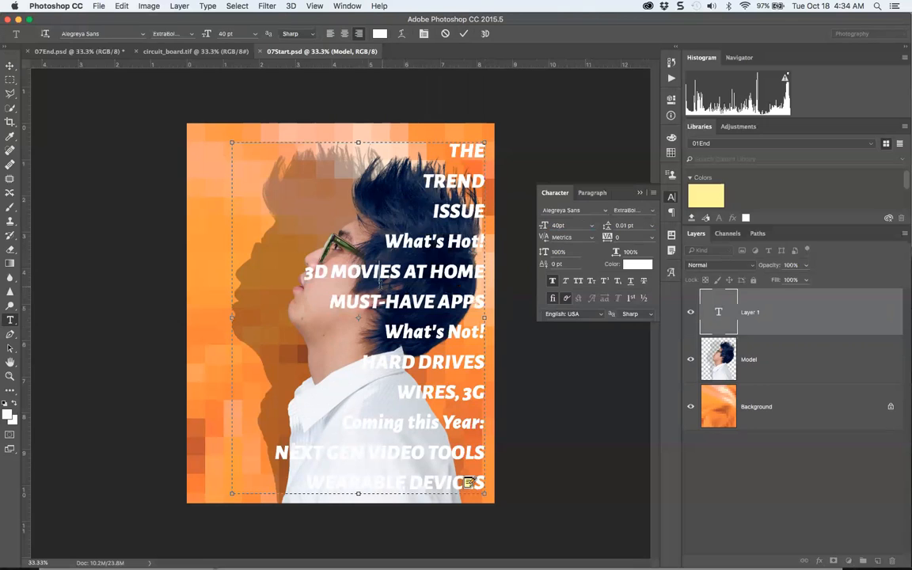
drag(302, 270, 484, 302)
text(39)
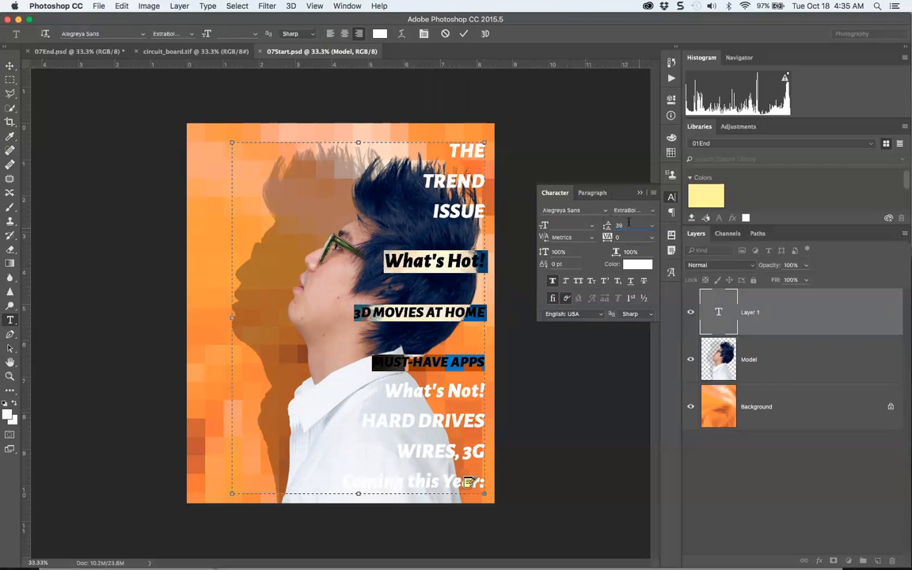
Set 40 pt leading and add Space After to the section-ending lines
click(592, 193)
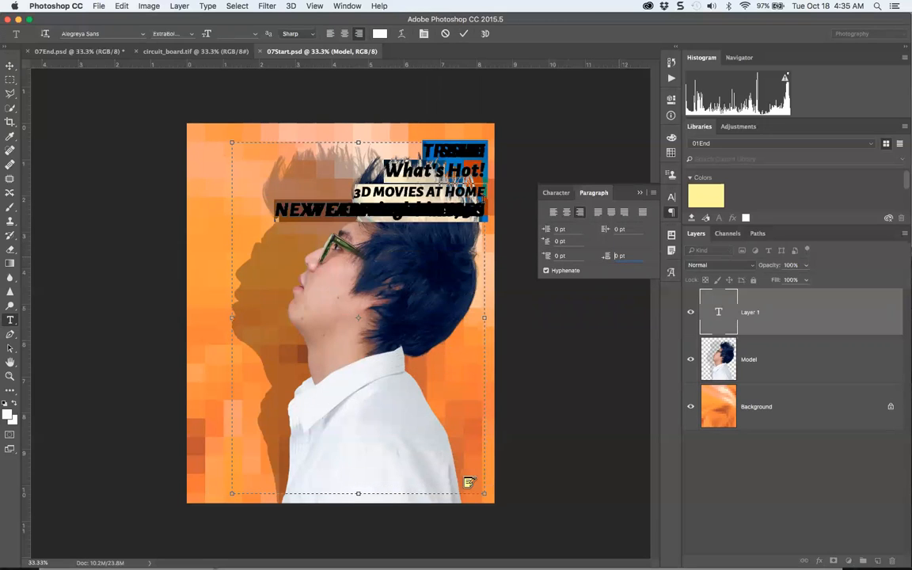
click(555, 193)
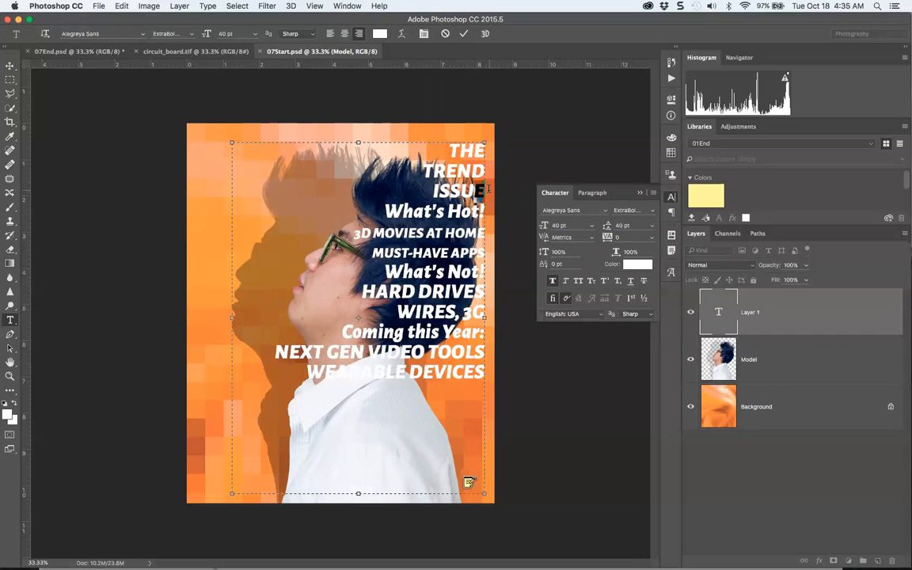
click(592, 192)
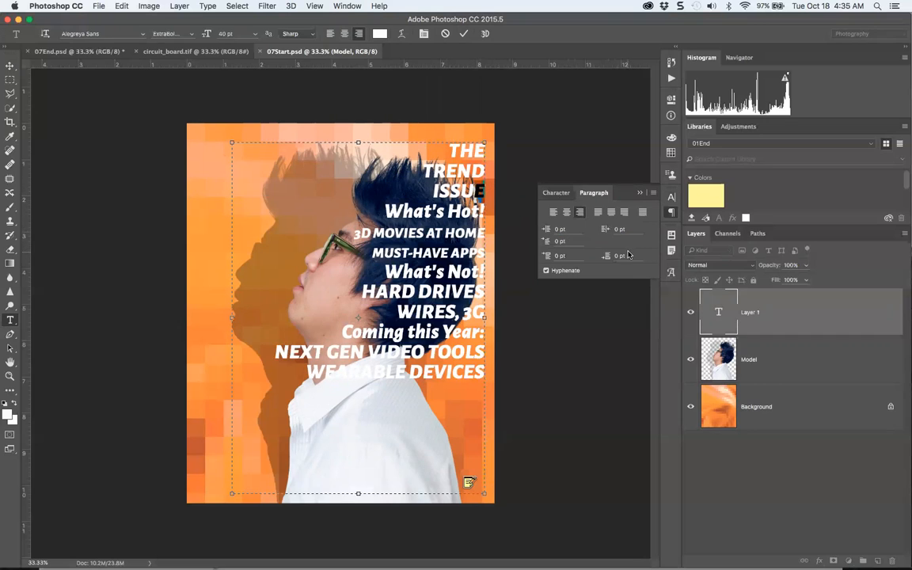
click(619, 255)
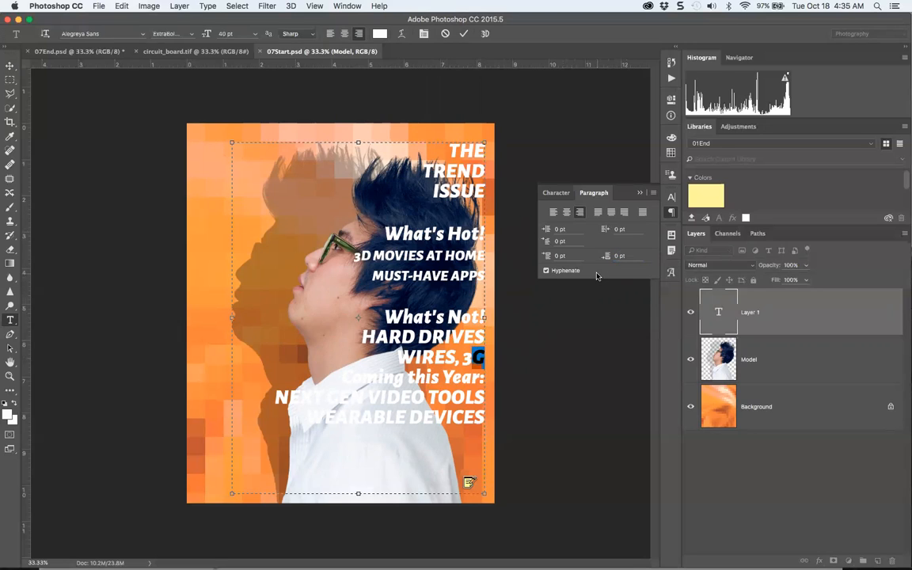
Select the Coming this Year lines, add Space Before, and pick a new text colour
click(626, 256)
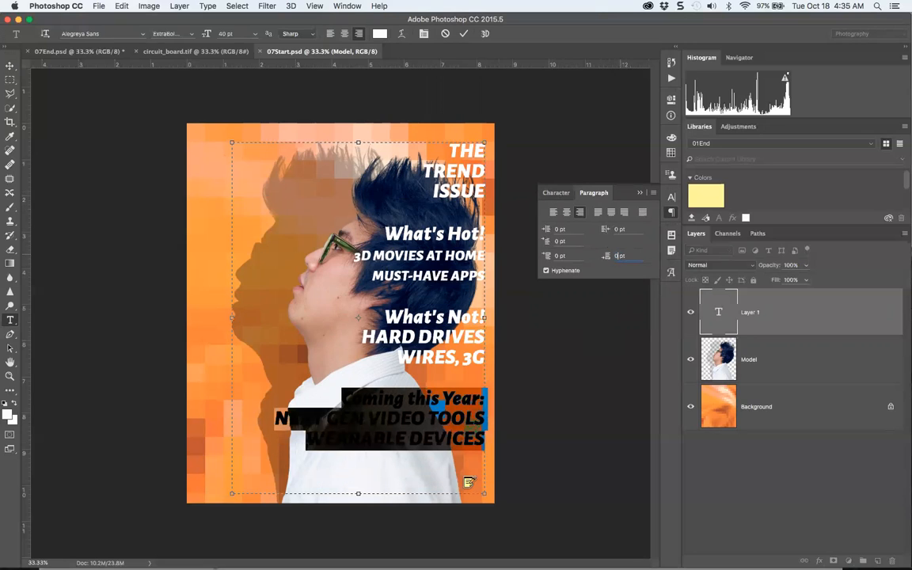
click(555, 192)
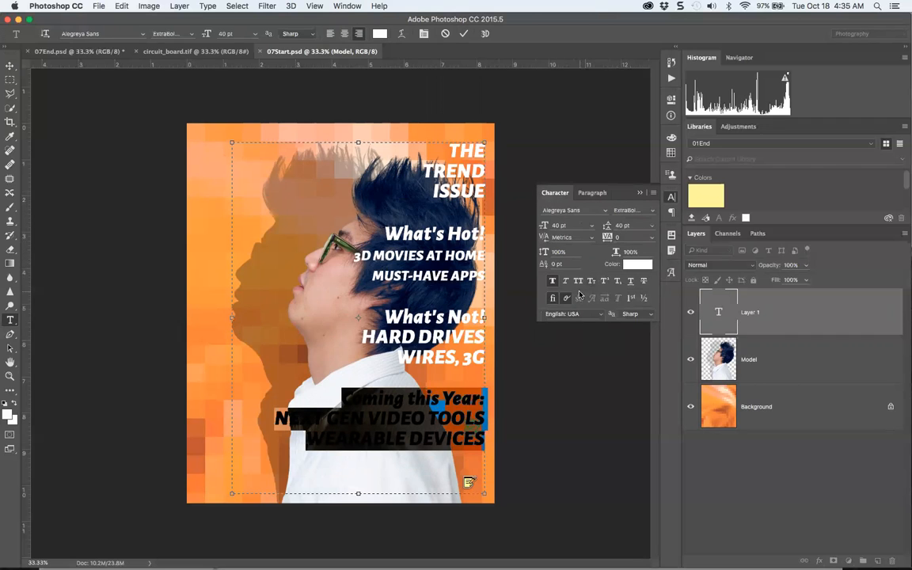
click(637, 263)
text(000)
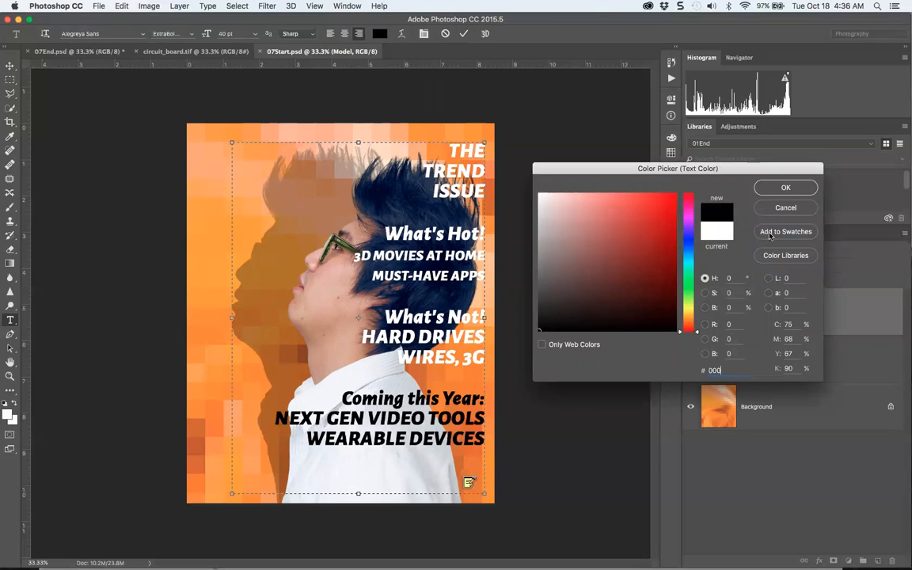
Confirm black for the Coming this Year lines, commit the text, and open the layer's options
click(785, 188)
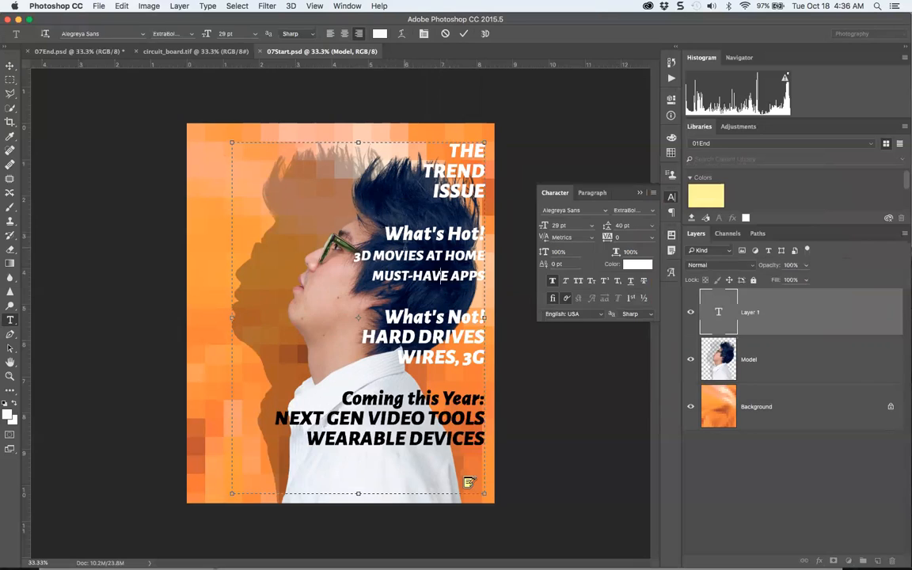
double_click(380, 336)
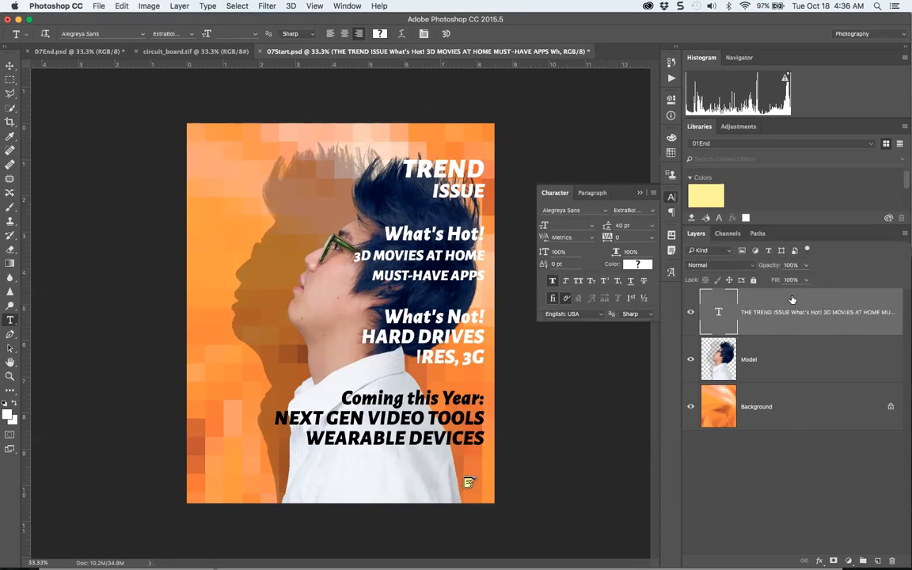
right_click(791, 311)
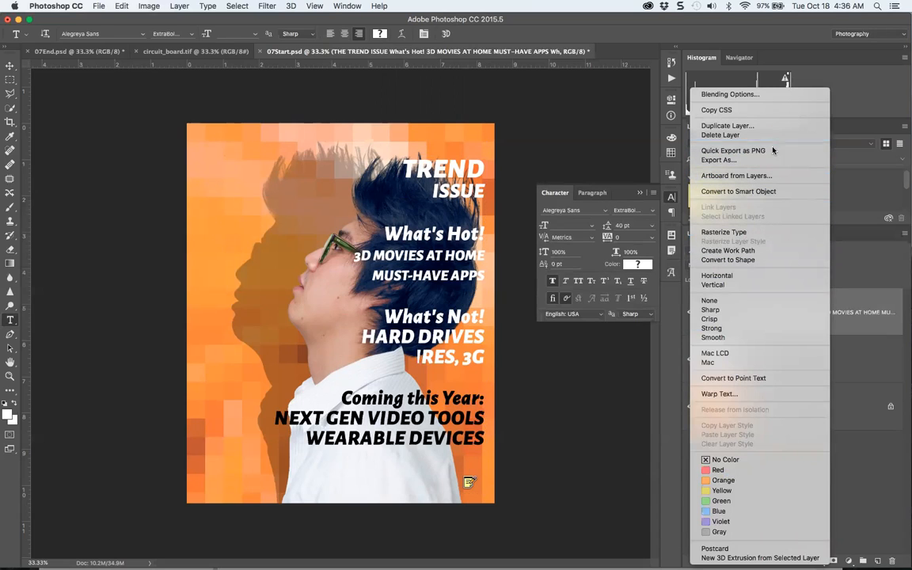
mouse_move(871, 324)
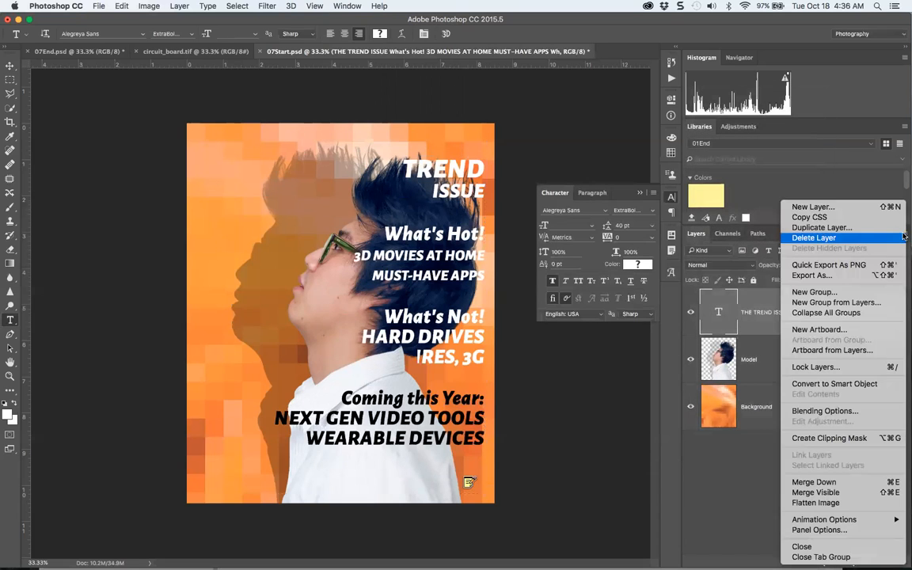
mouse_move(836, 302)
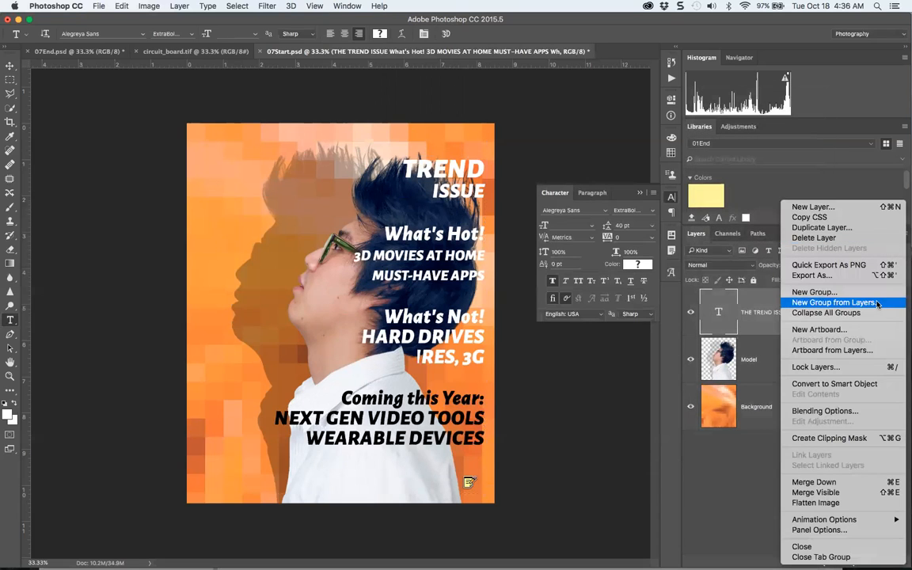
Use New Group from Layers to create group 'vol 9', then select the Model layer
click(834, 302)
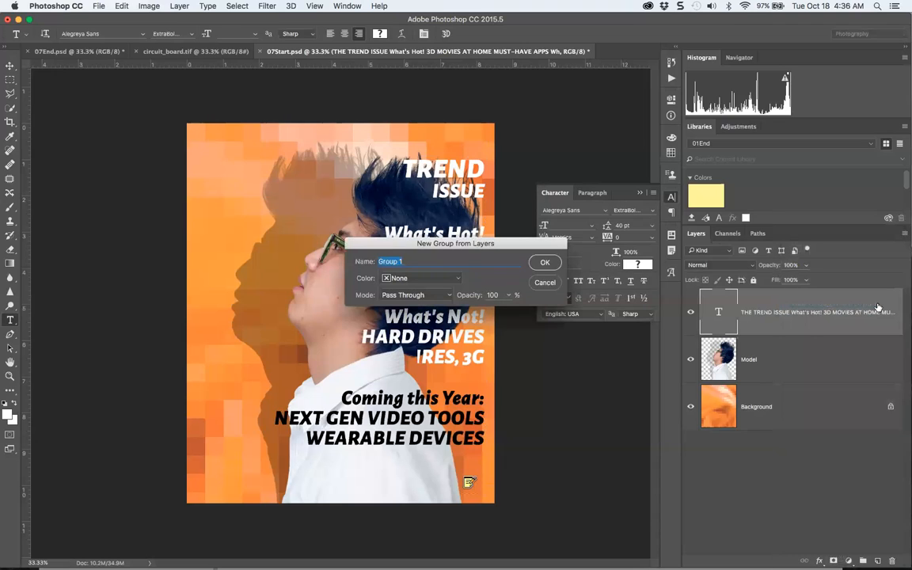
text(vol 9)
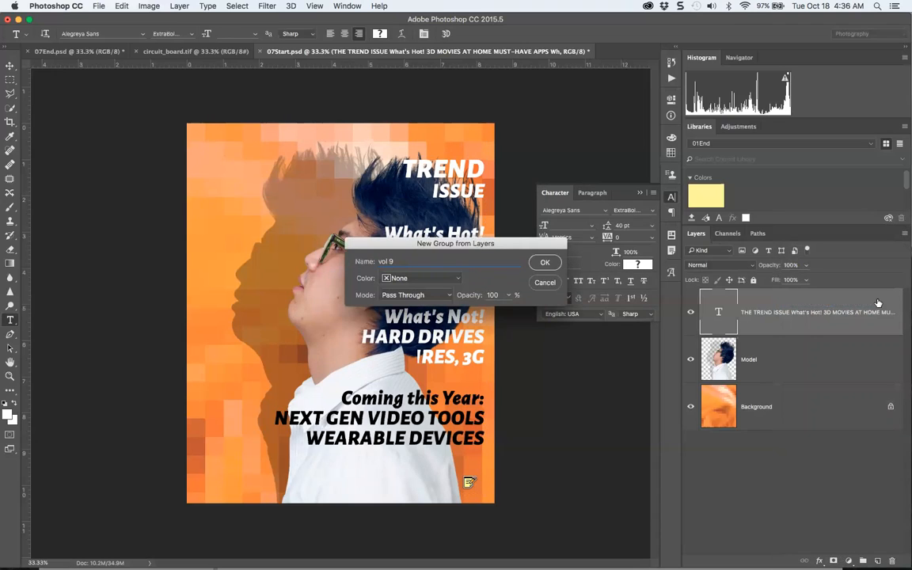
click(545, 262)
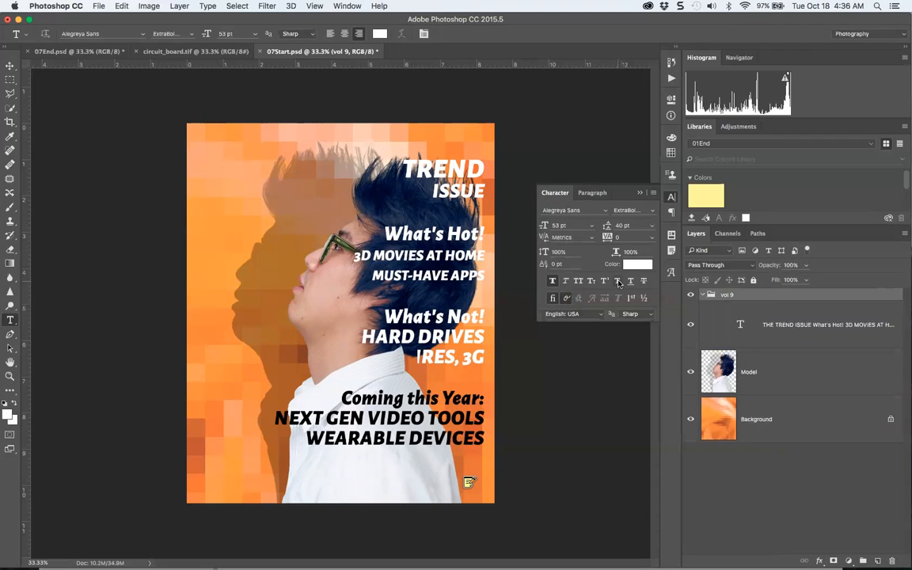
mouse_move(620, 285)
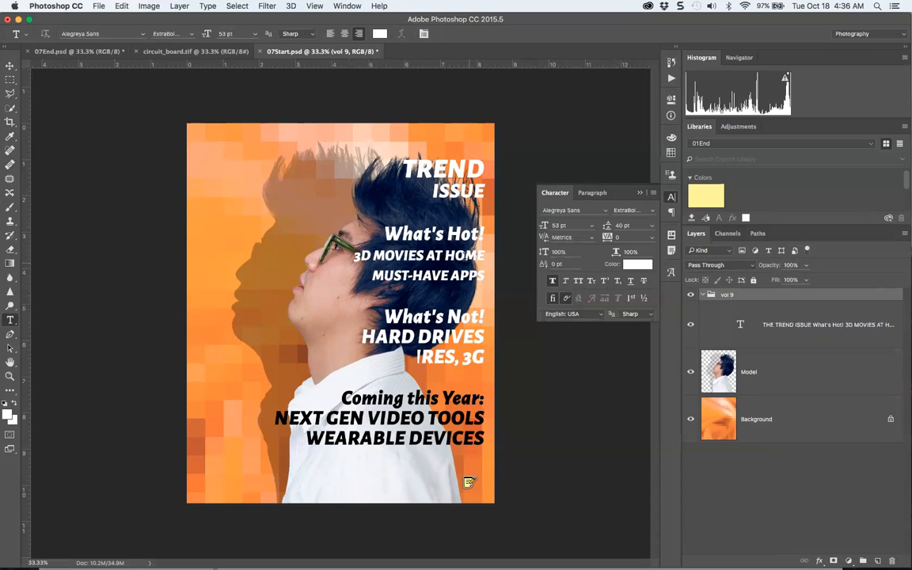
click(748, 371)
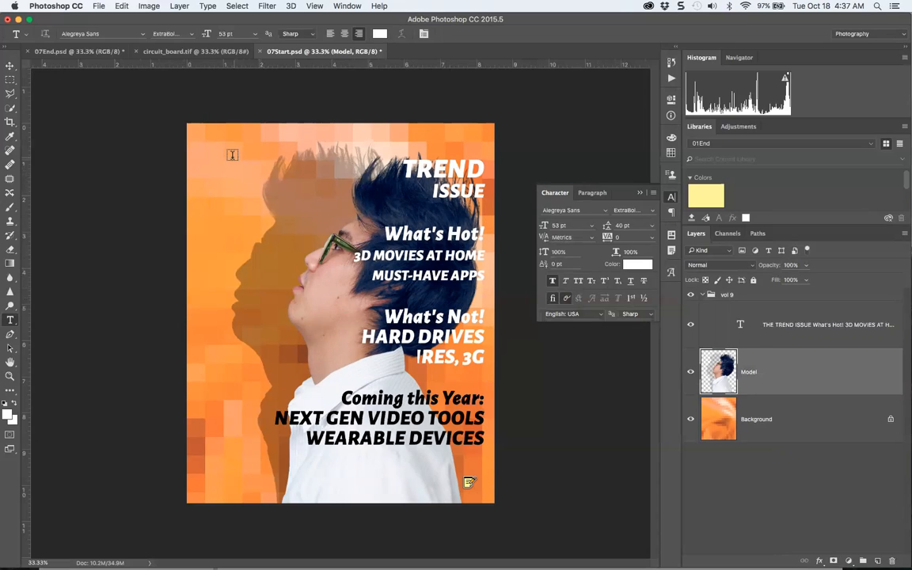
Type the DIGITAL headline above the Model layer and switch to circuit_board.tif
text(DIGITAL)
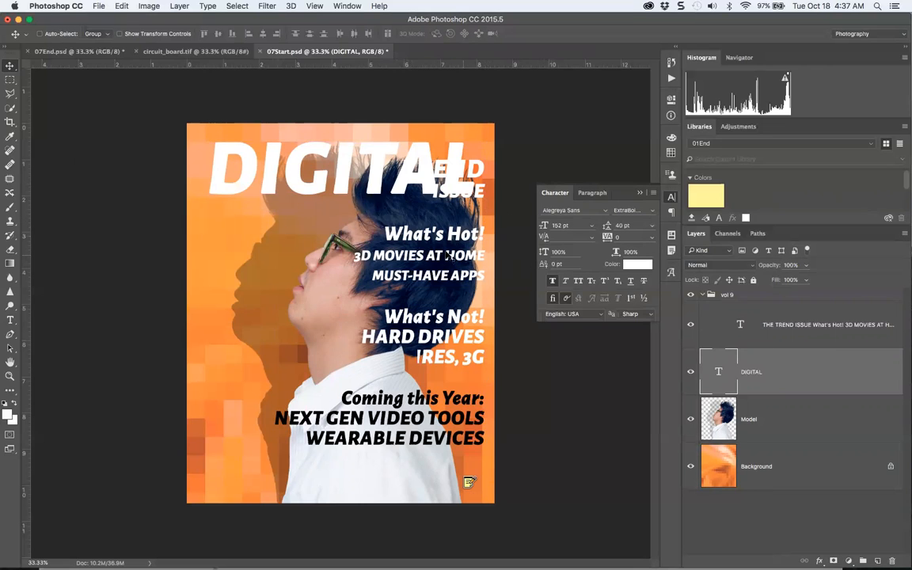
click(196, 51)
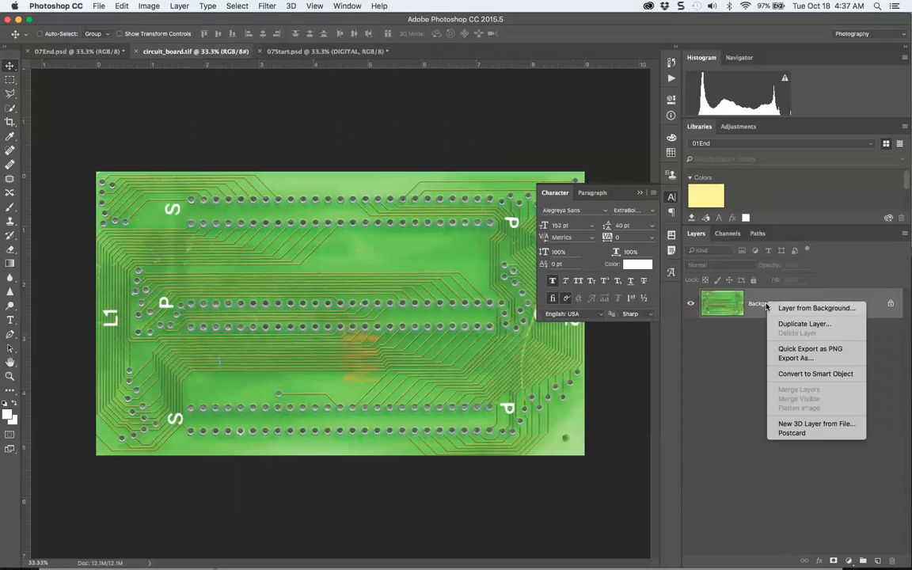
Start duplicating the circuit board's Background layer into the cover document
click(804, 323)
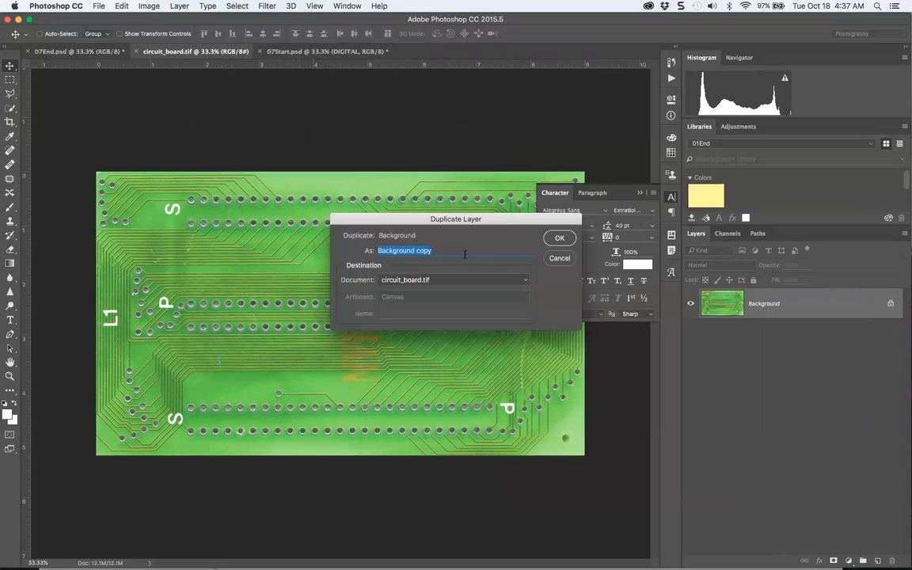
mouse_move(428, 263)
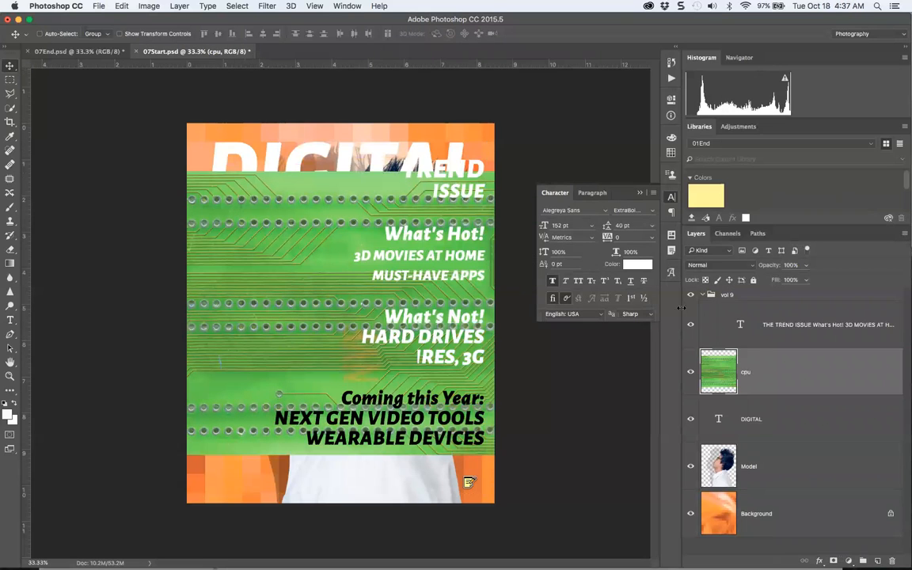
Select the DIGITAL headline layer in the Layers panel
click(823, 324)
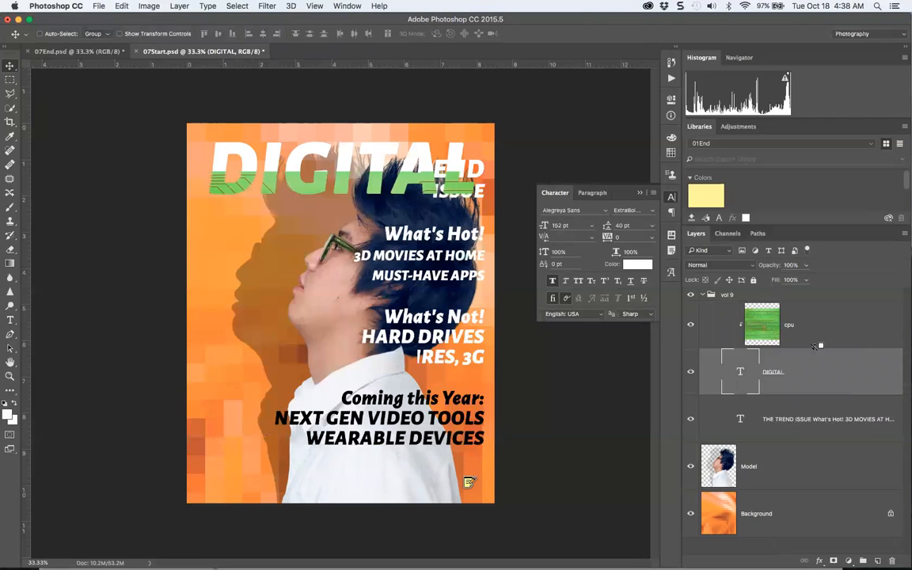
mouse_move(62, 90)
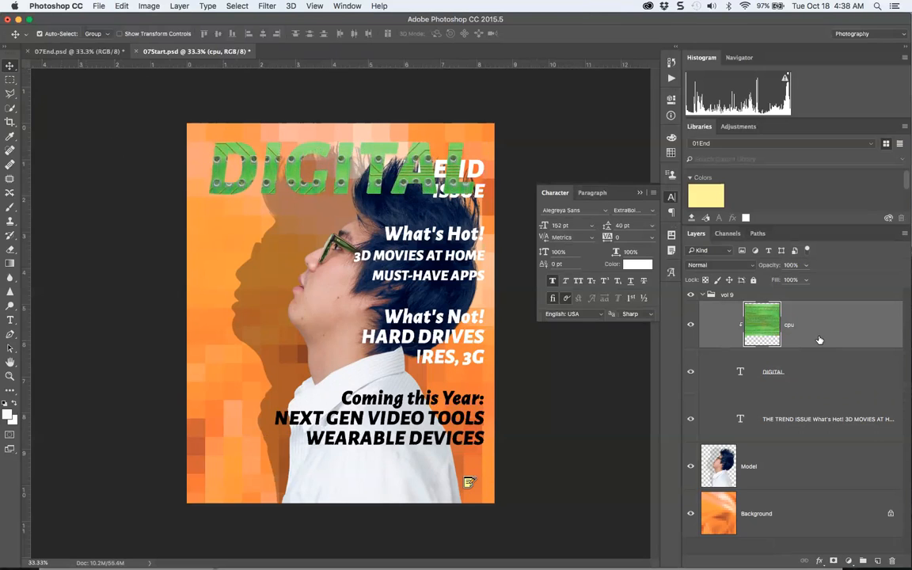
Apply Inner Glow, Inner Shadow and Bevel & Emboss effects to the DIGITAL headline layer
key(cmd+t)
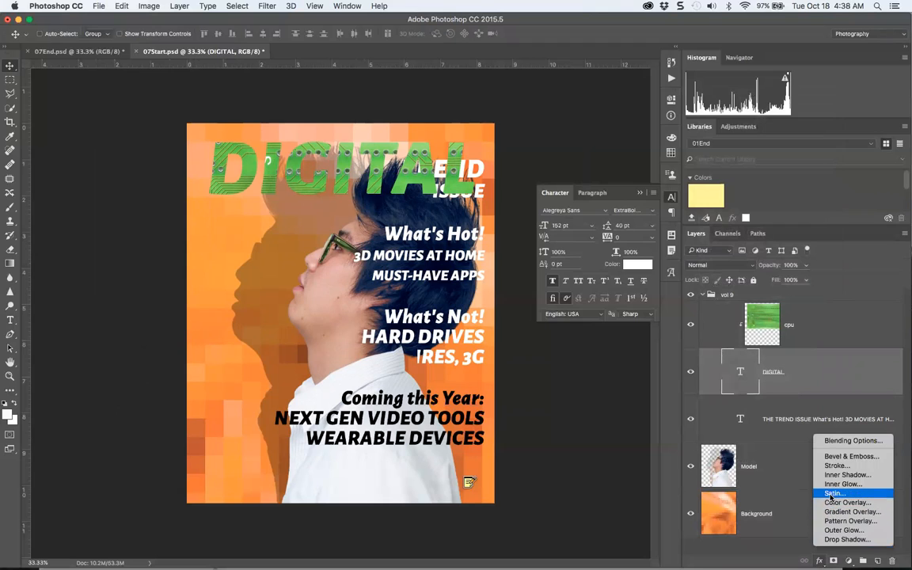
click(843, 484)
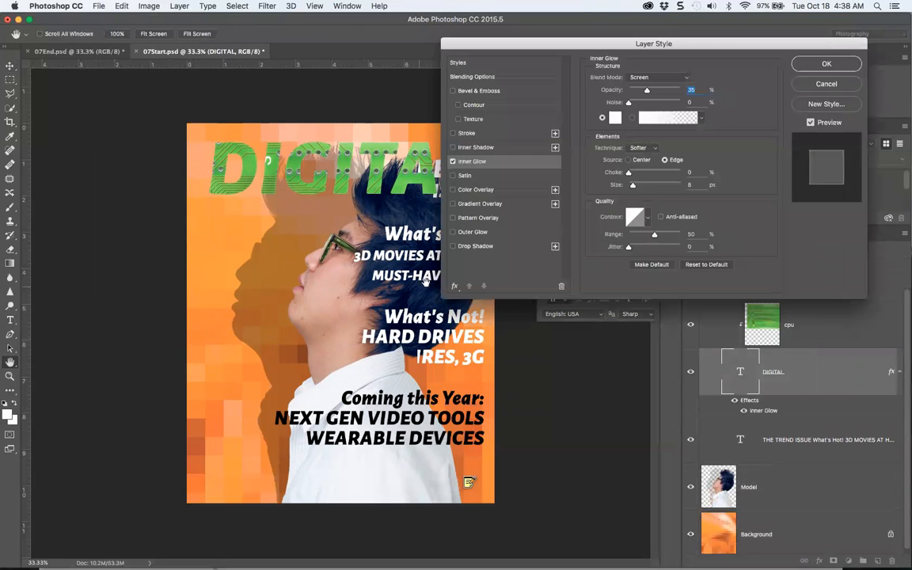
click(453, 147)
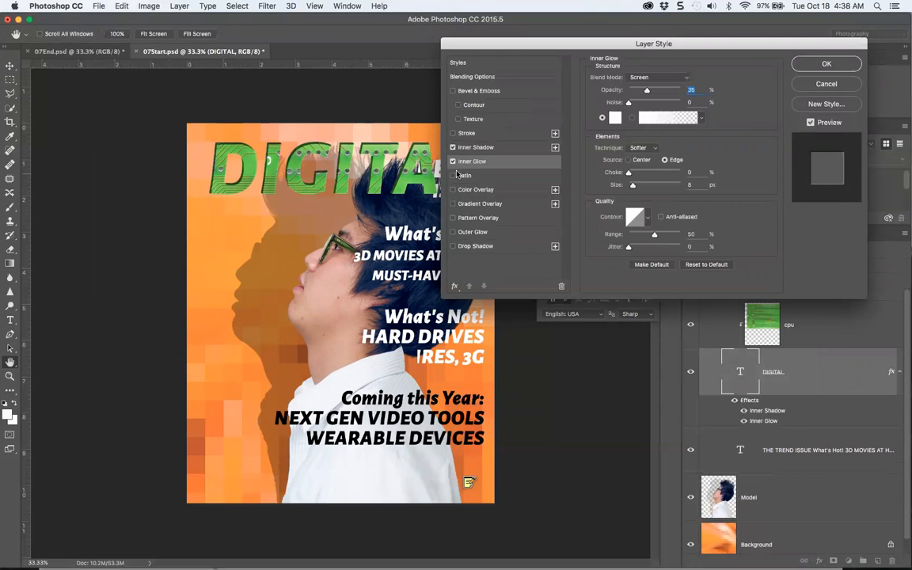
click(452, 91)
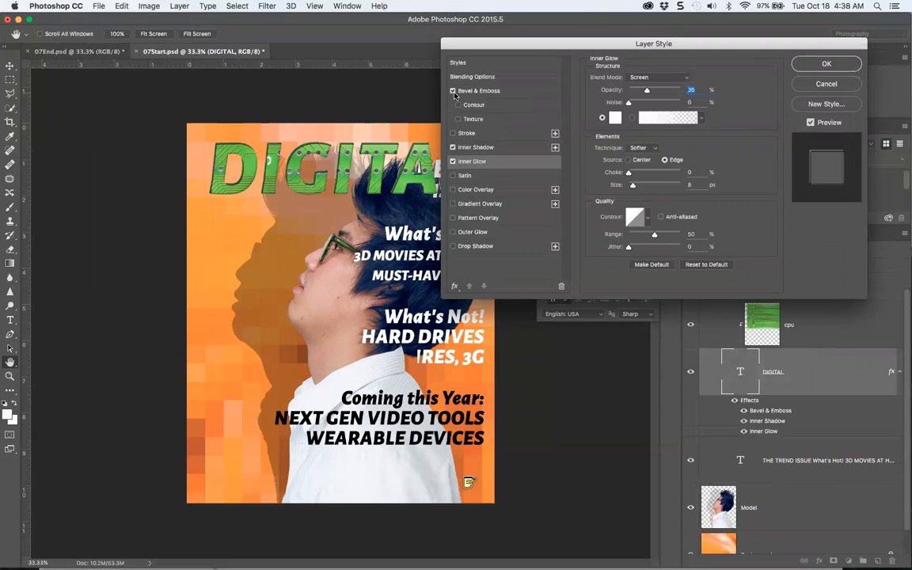
drag(653, 43, 673, 106)
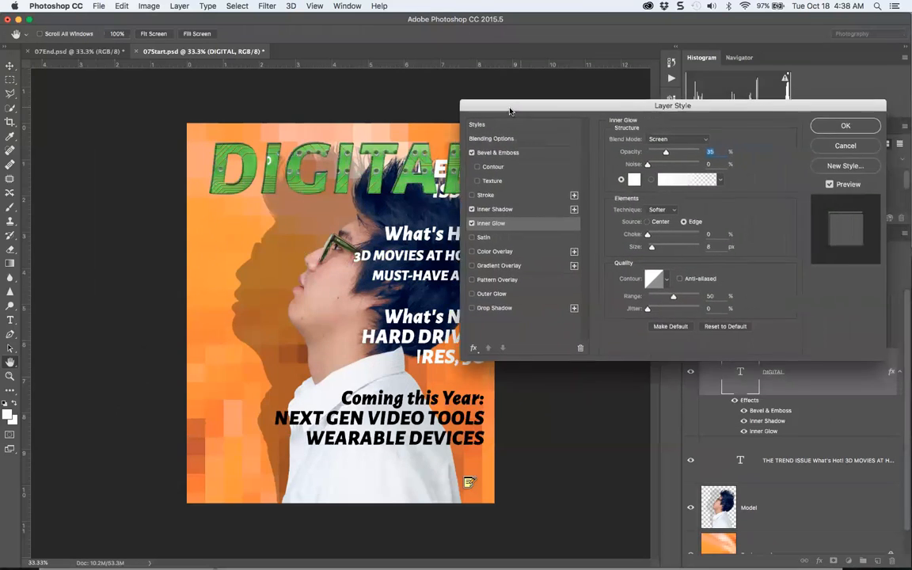
click(845, 125)
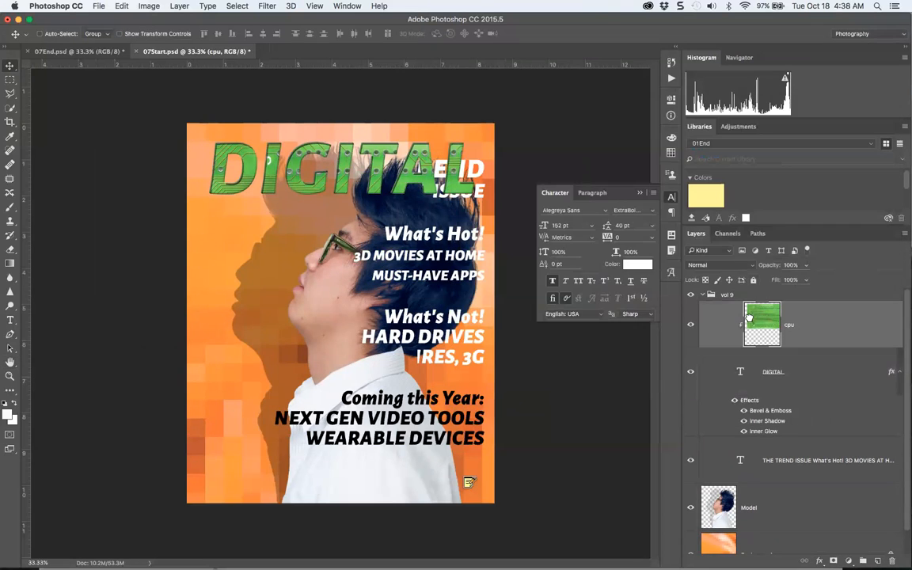
Try Multiply and Screen on the cpu texture, then settle on Difference blending
click(717, 265)
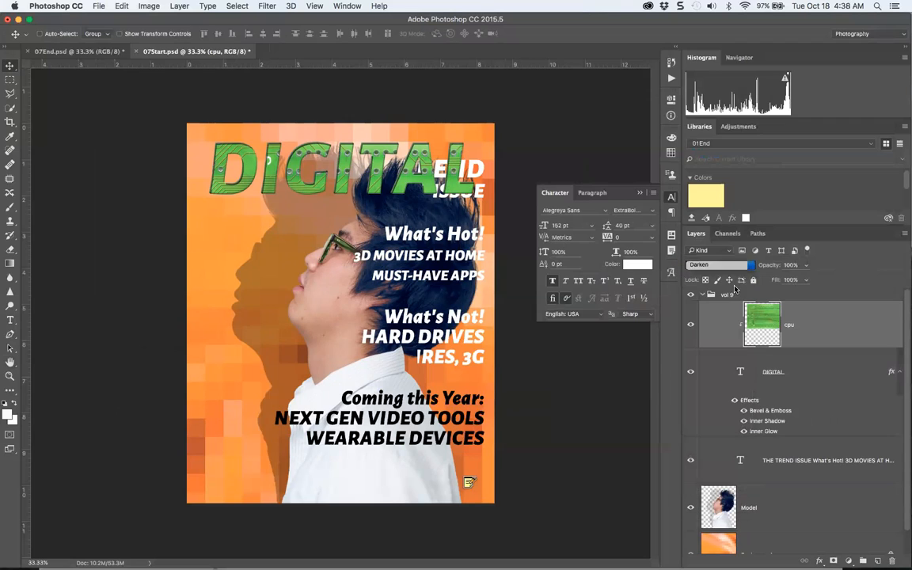
click(717, 266)
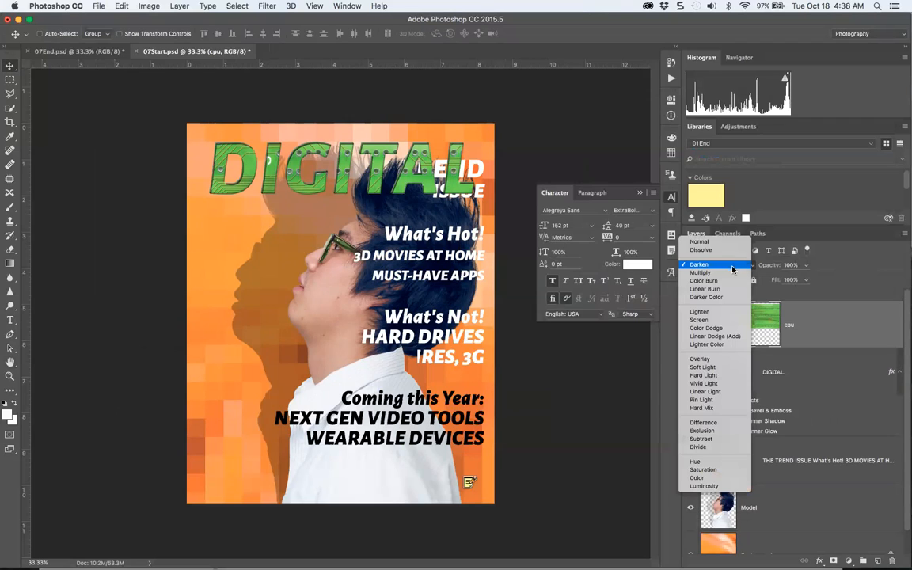
click(701, 273)
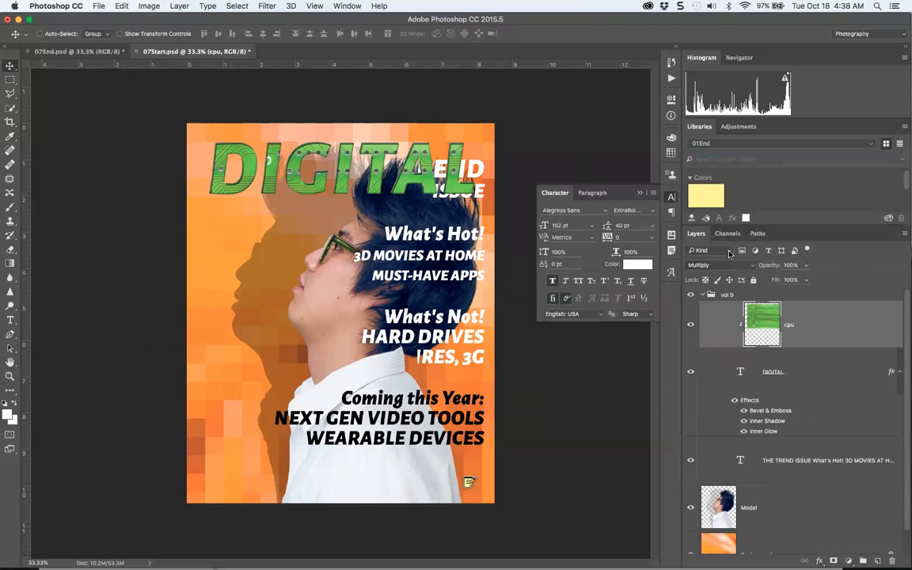
click(703, 265)
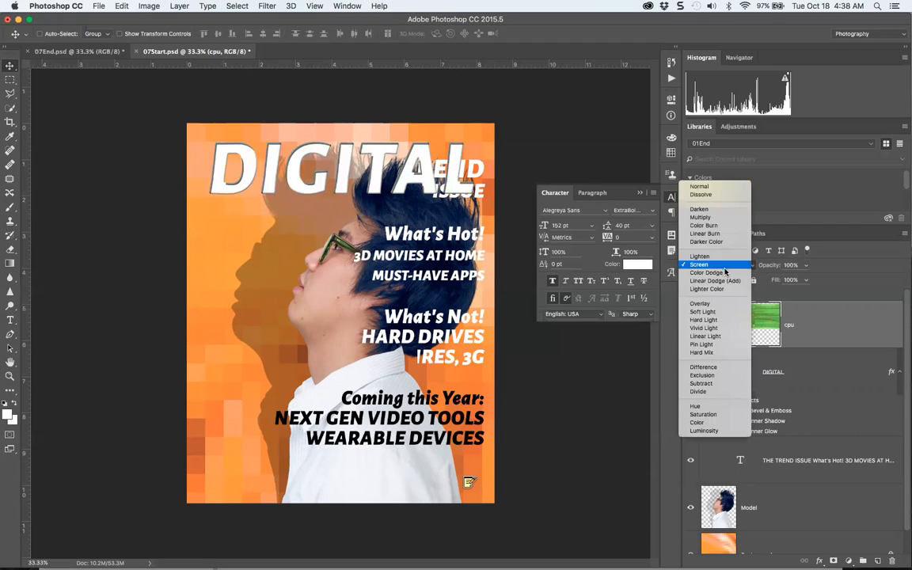
click(703, 366)
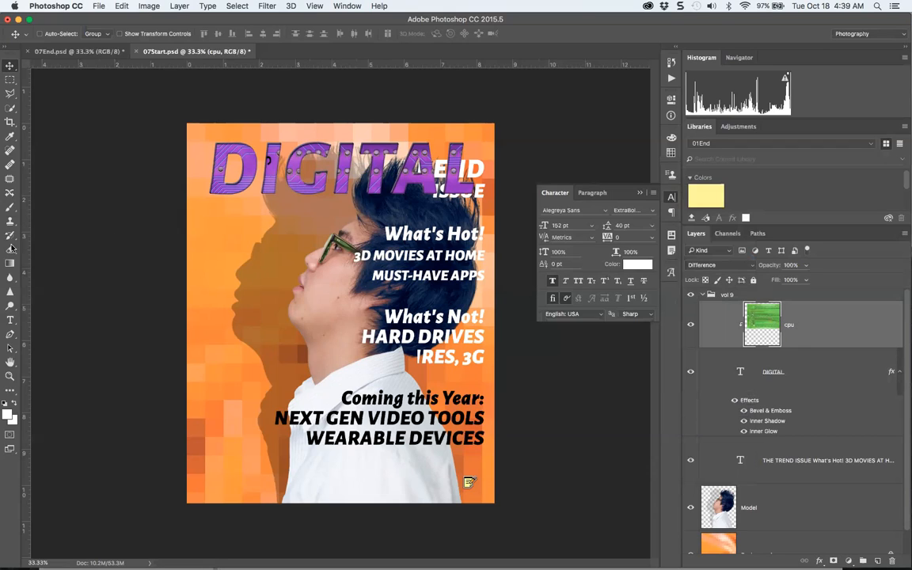
click(10, 320)
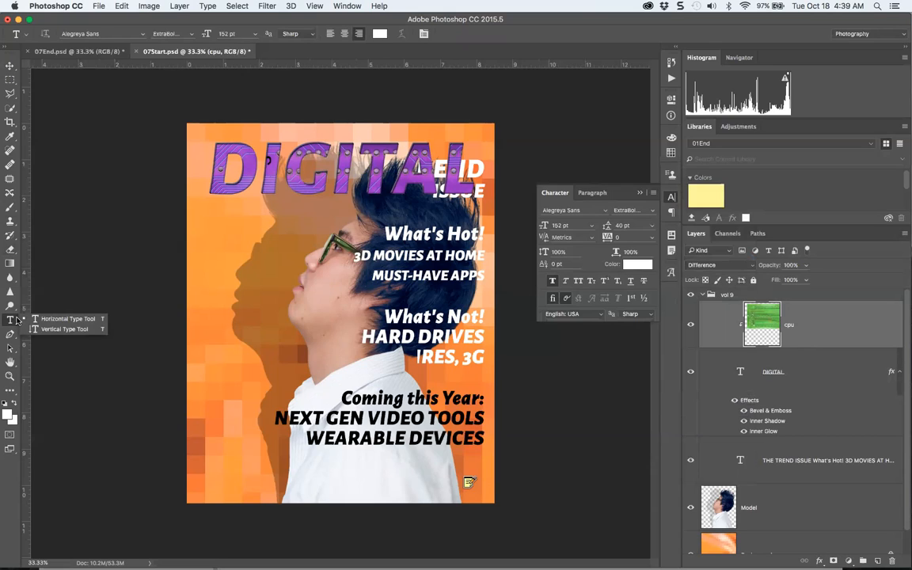
mouse_move(559, 172)
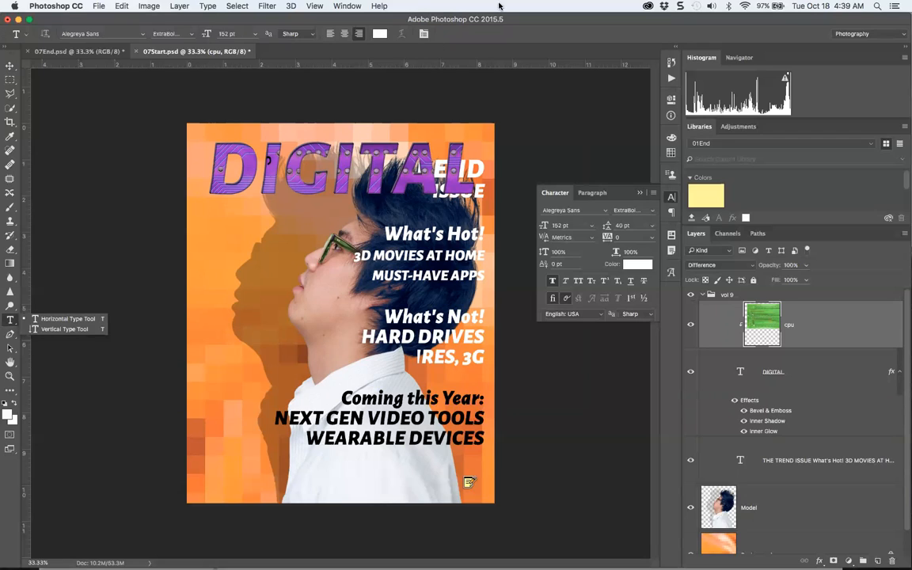
mouse_move(514, 147)
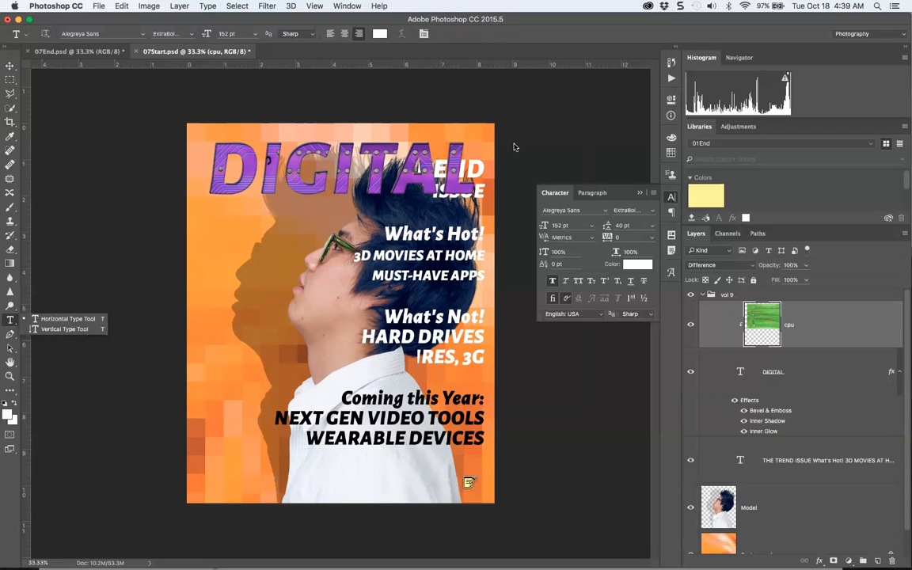